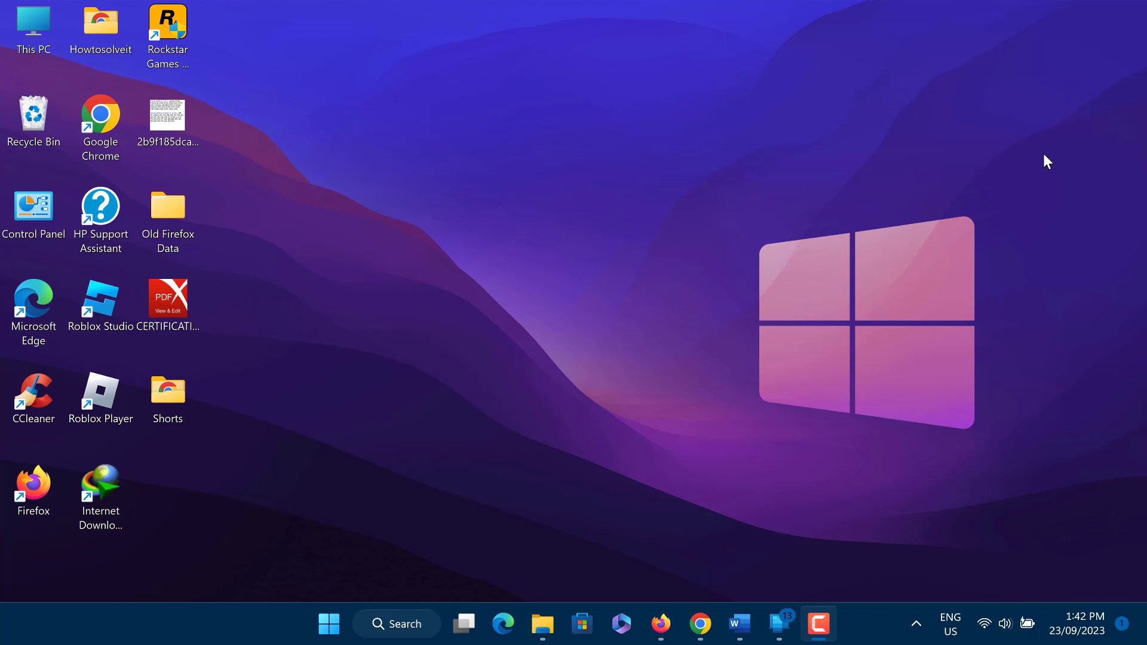
pyautogui.moveTo(1029, 144)
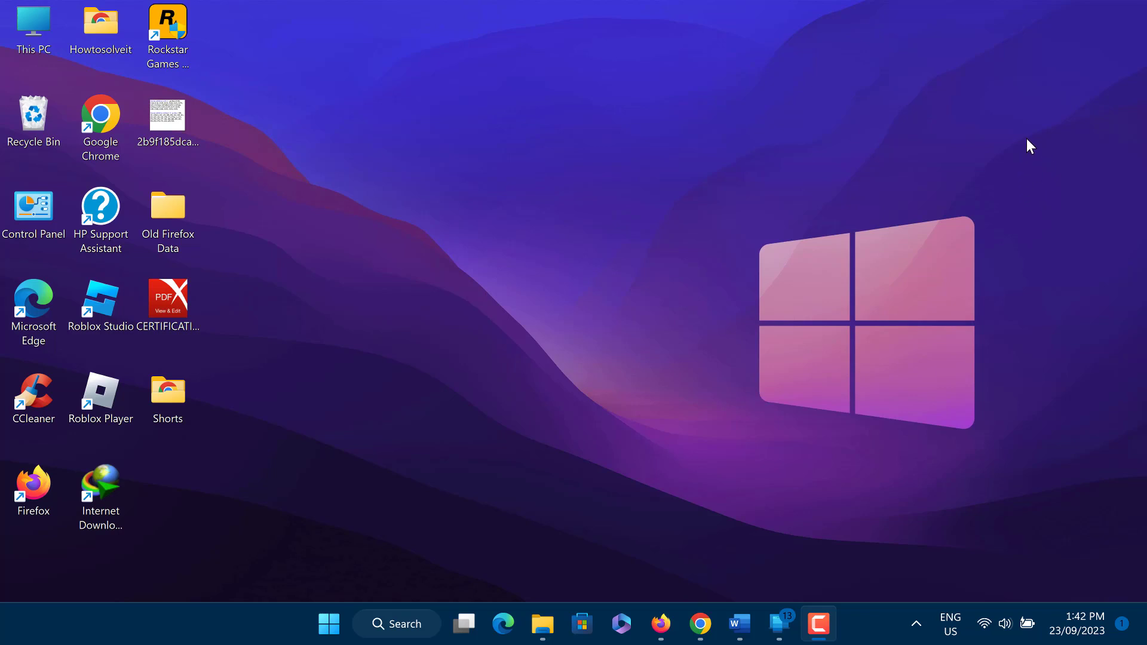
pyautogui.moveTo(980, 109)
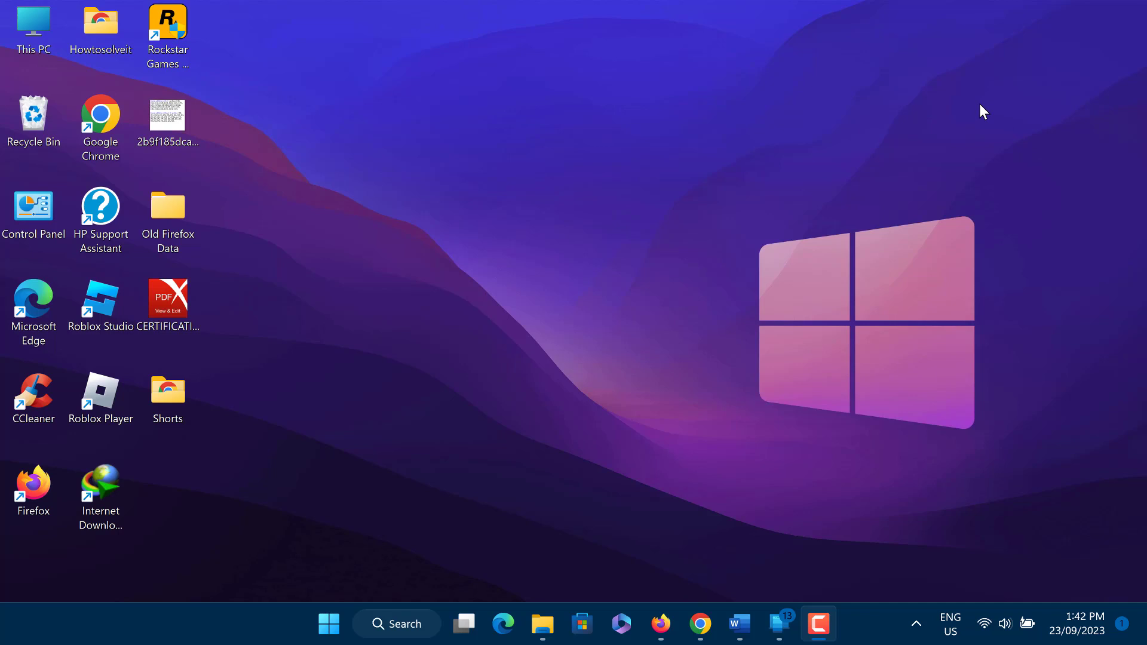
pyautogui.moveTo(989, 148)
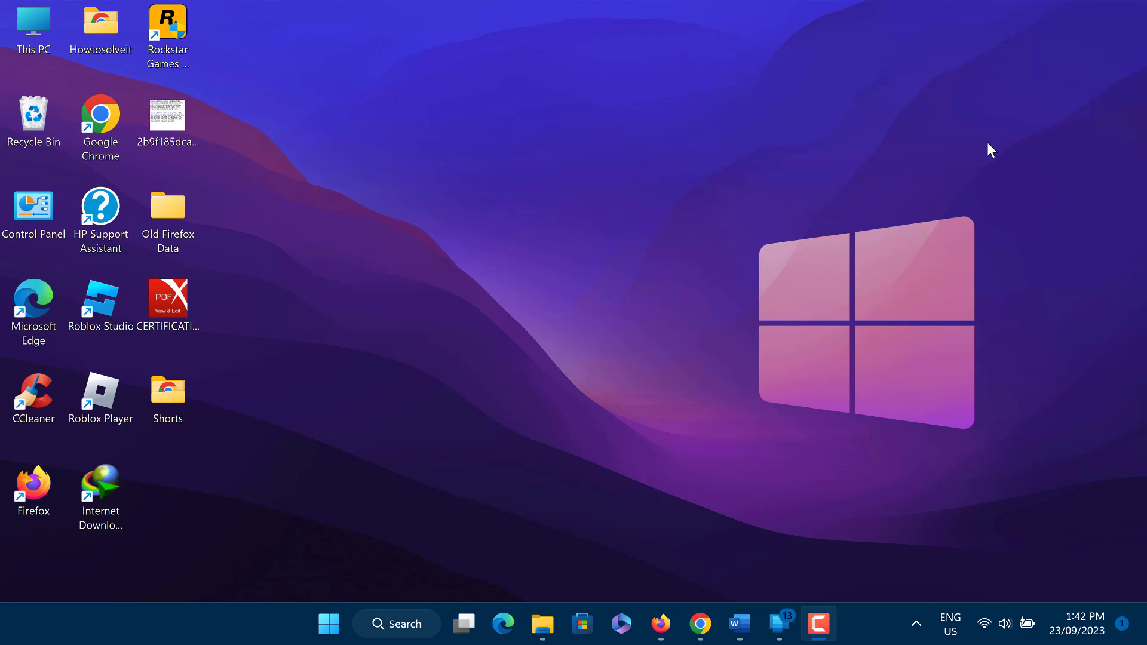
pyautogui.moveTo(954, 96)
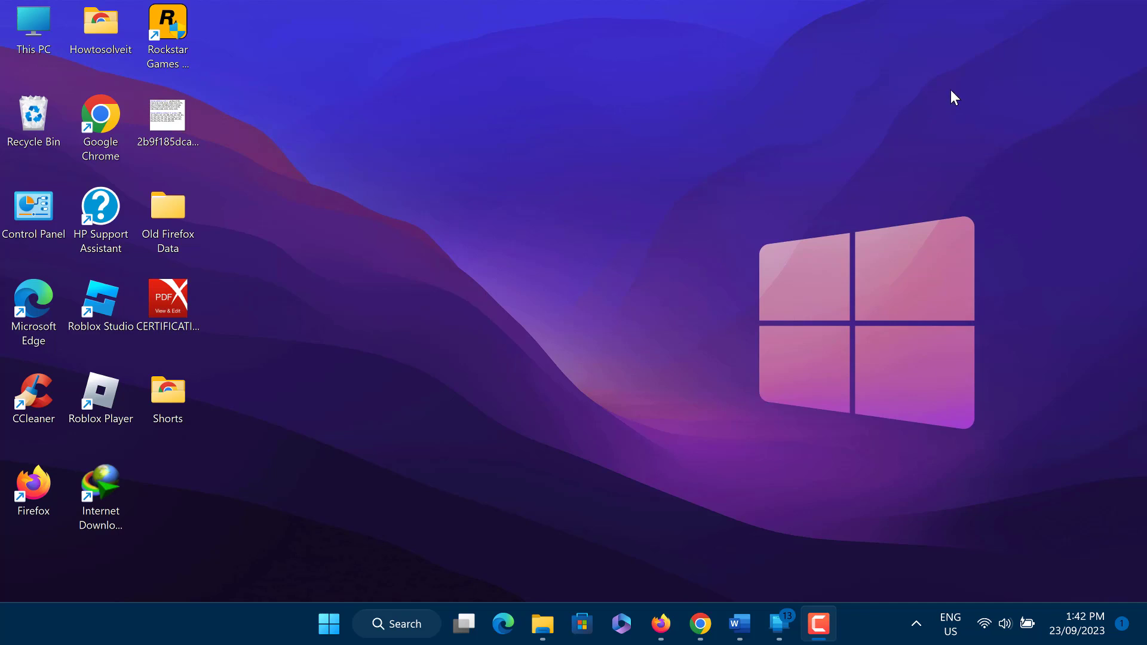
pyautogui.moveTo(959, 67)
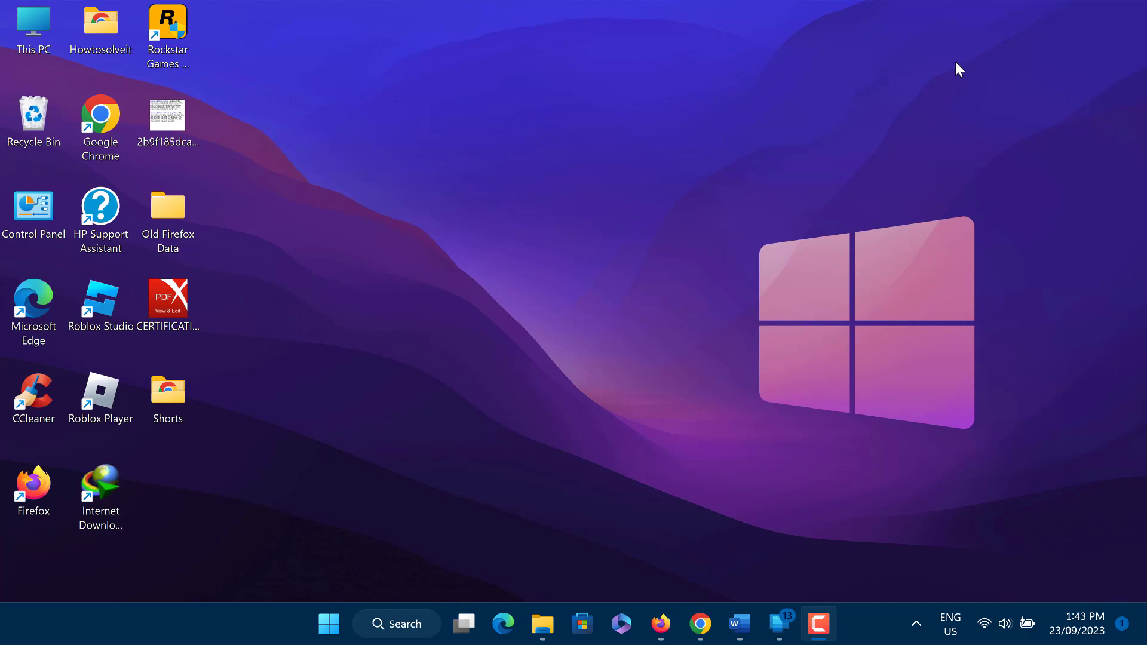
pyautogui.moveTo(991, 110)
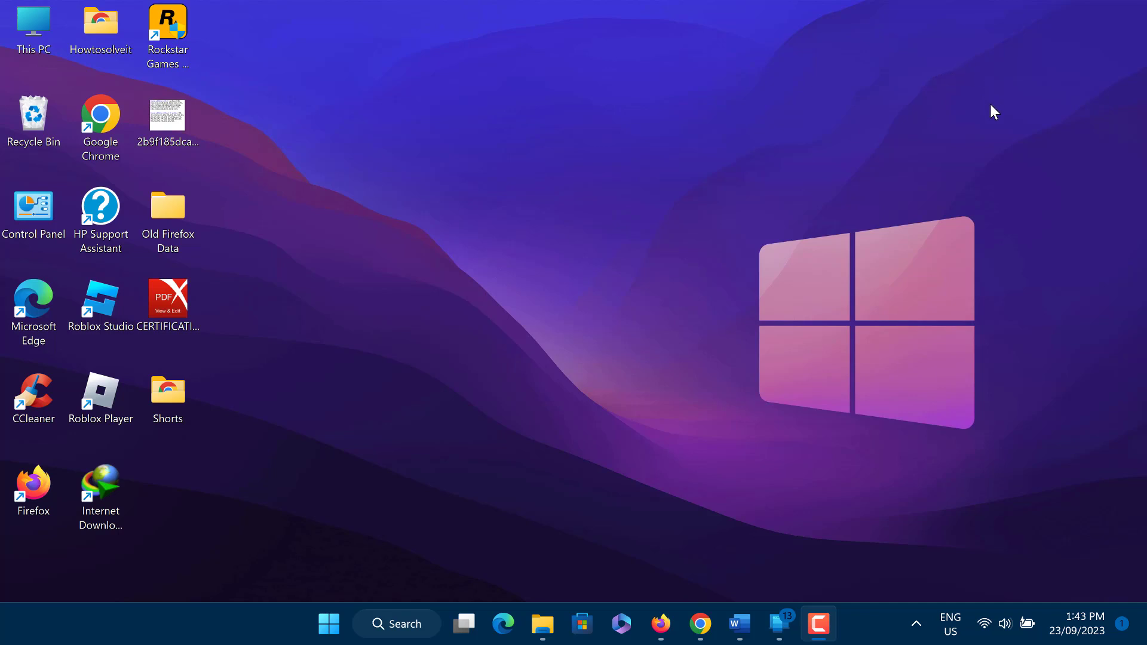
pyautogui.moveTo(997, 122)
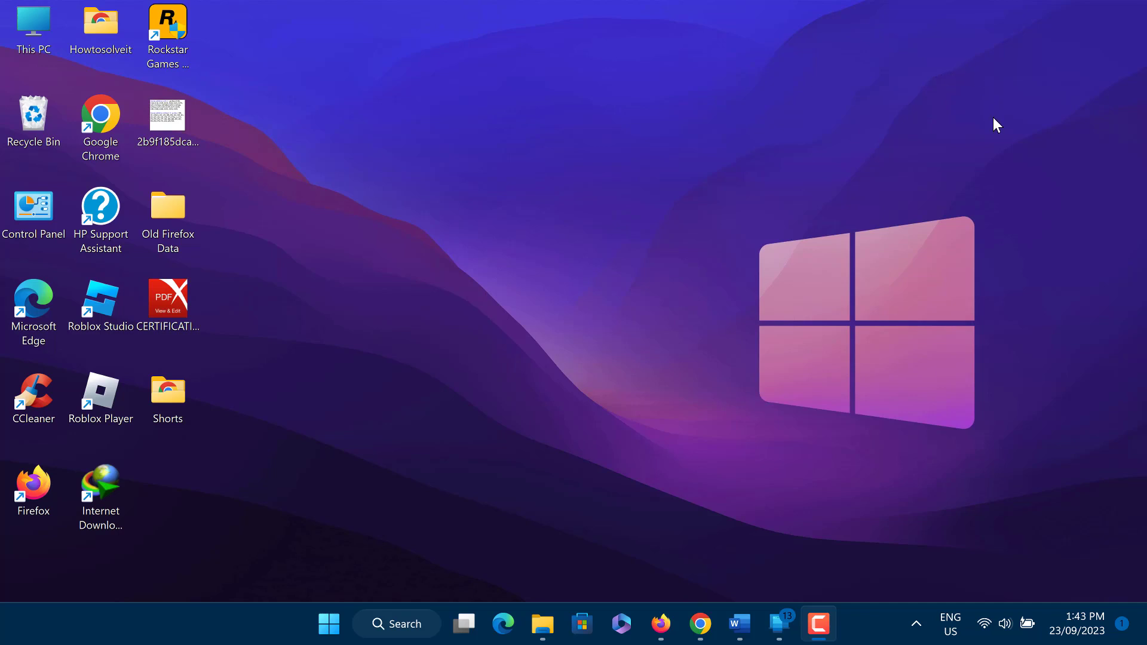
pyautogui.moveTo(1021, 170)
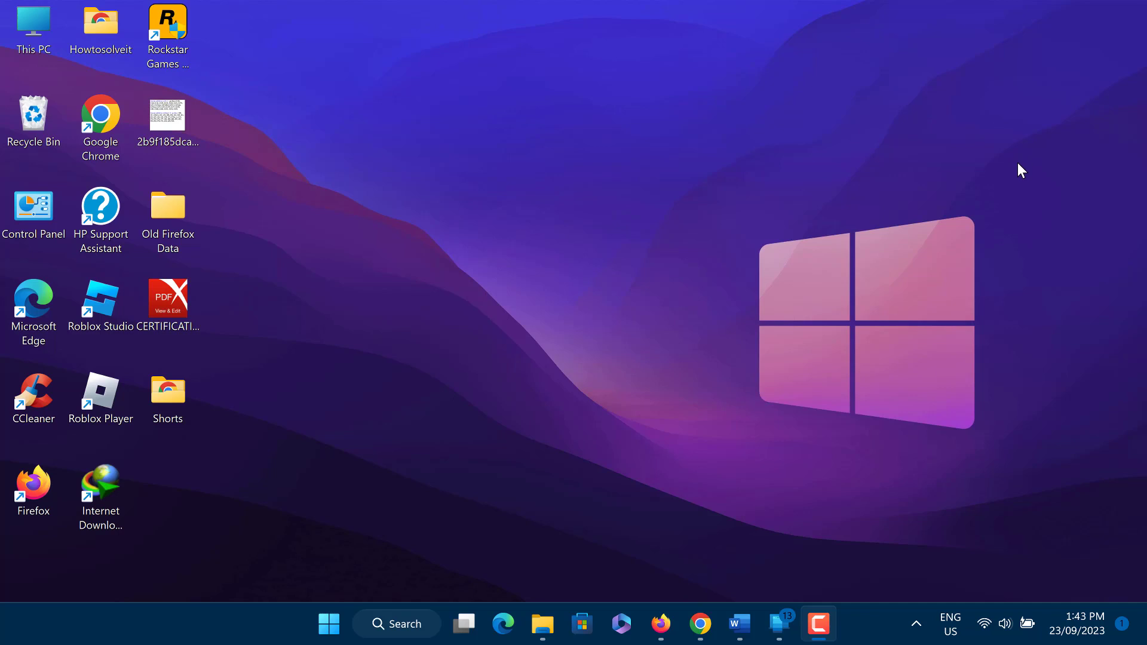
pyautogui.moveTo(1040, 224)
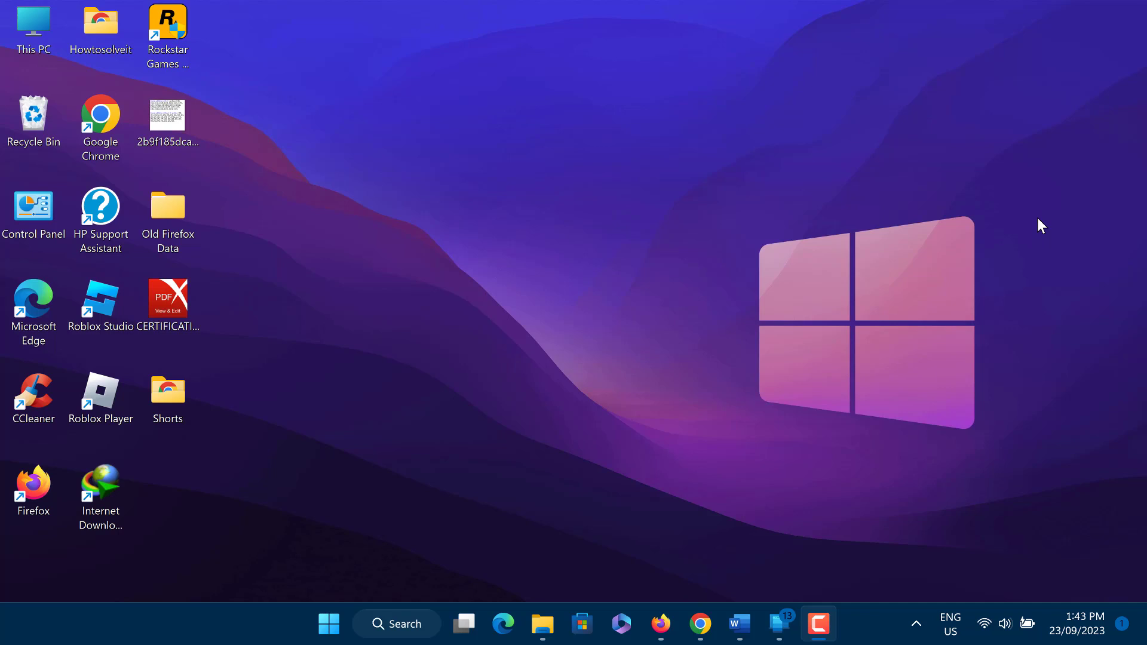
pyautogui.moveTo(989, 239)
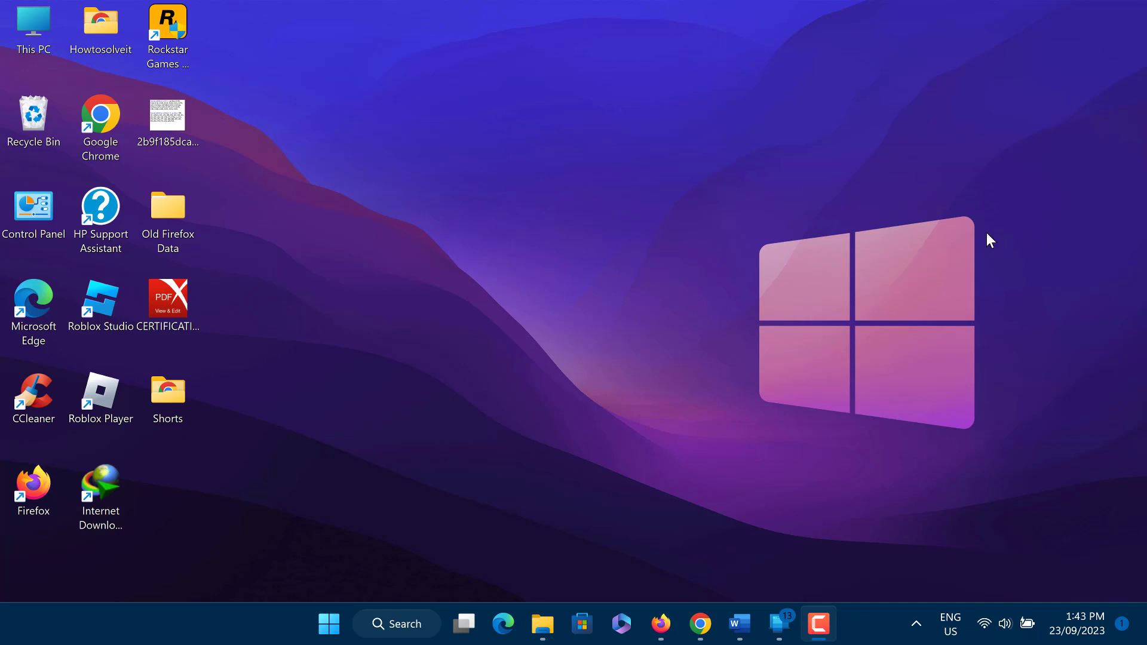
pyautogui.moveTo(905, 248)
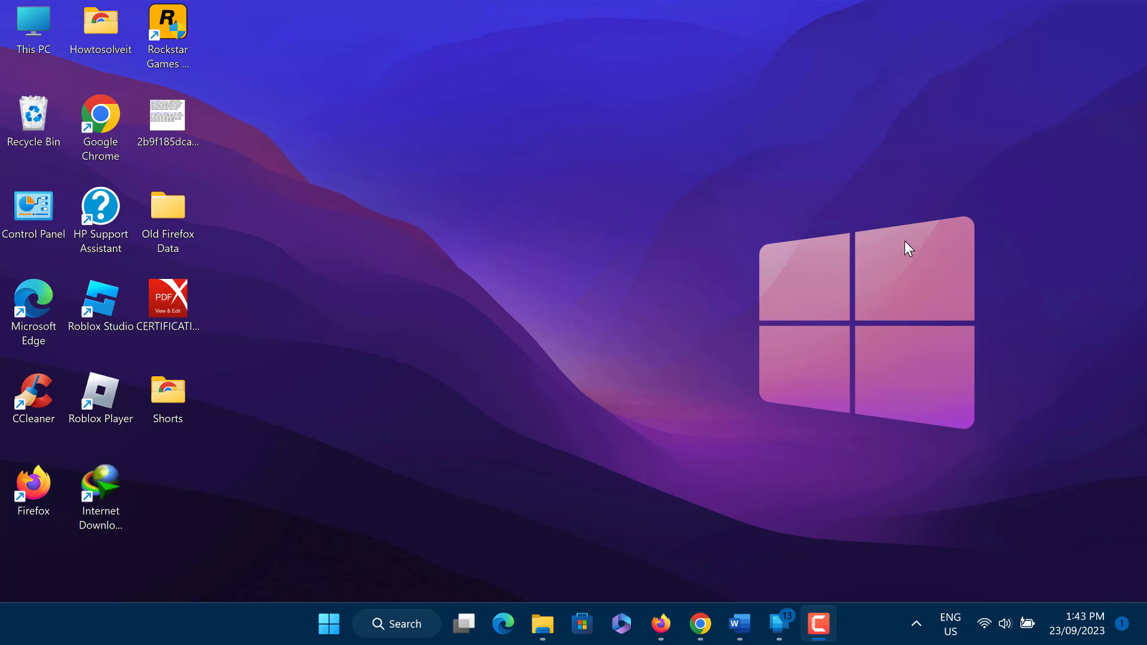
pyautogui.moveTo(819, 296)
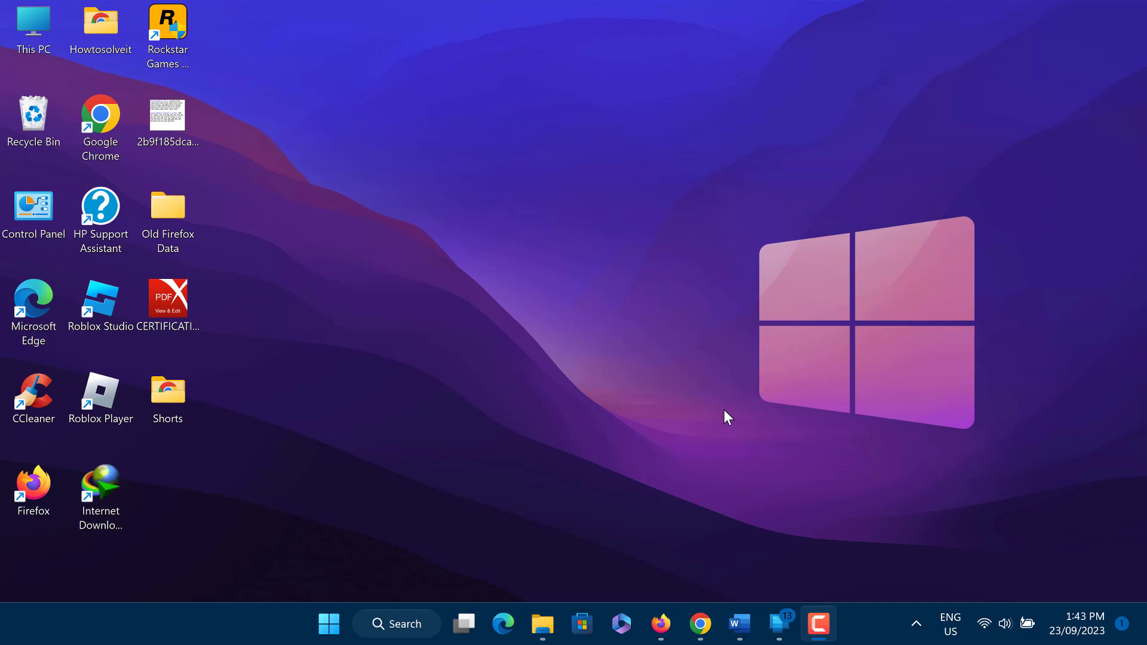
pyautogui.moveTo(664, 544)
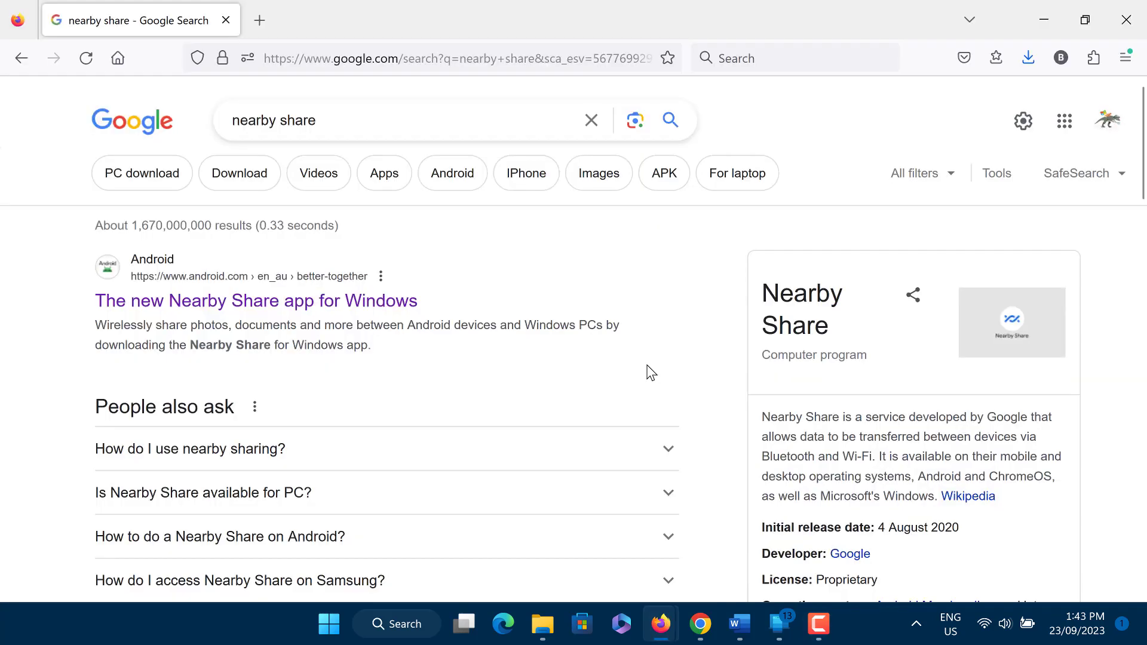
pyautogui.moveTo(232, 234)
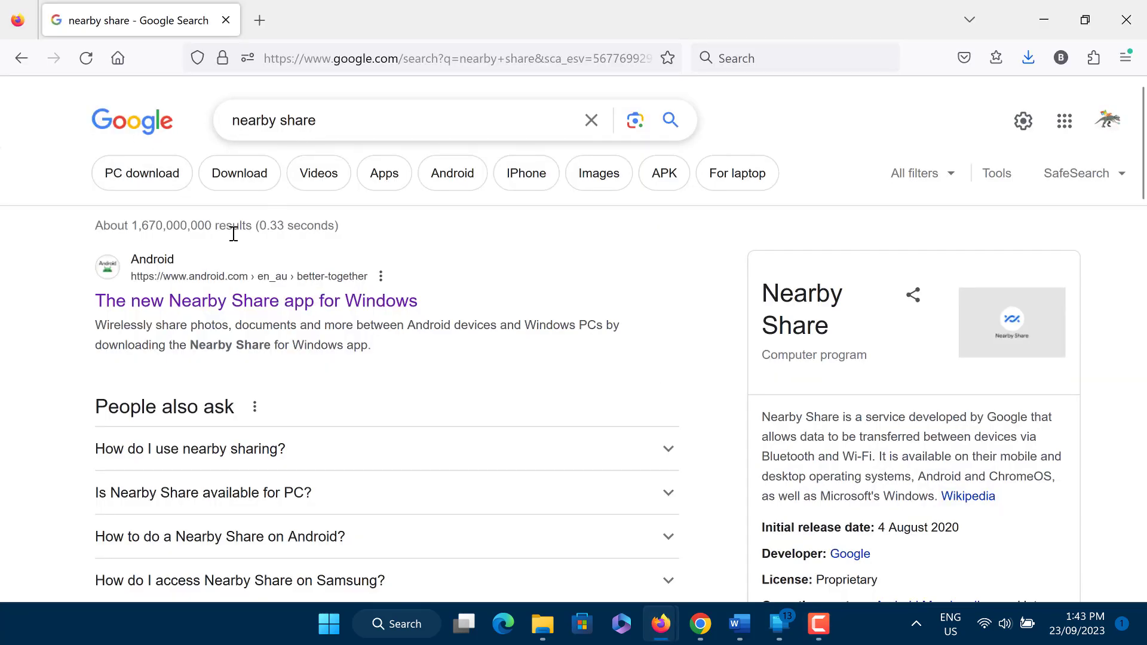
pyautogui.moveTo(150, 323)
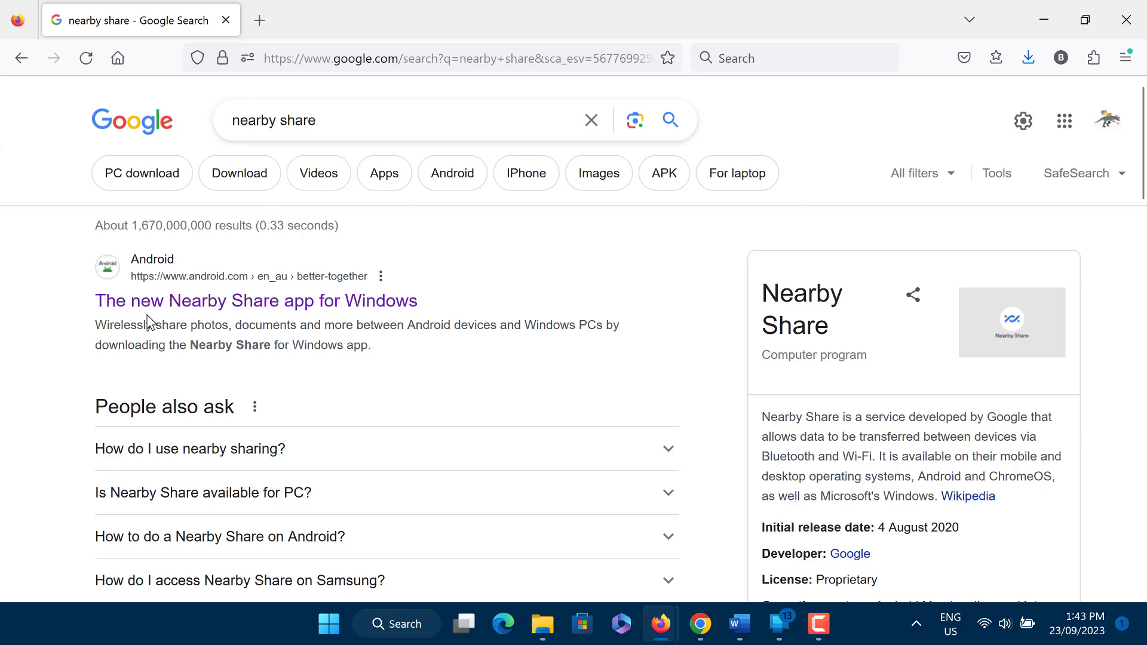
# Step: Open the android.com page 'The new Nearby Share app for Windows' from the search results
pyautogui.click(255, 301)
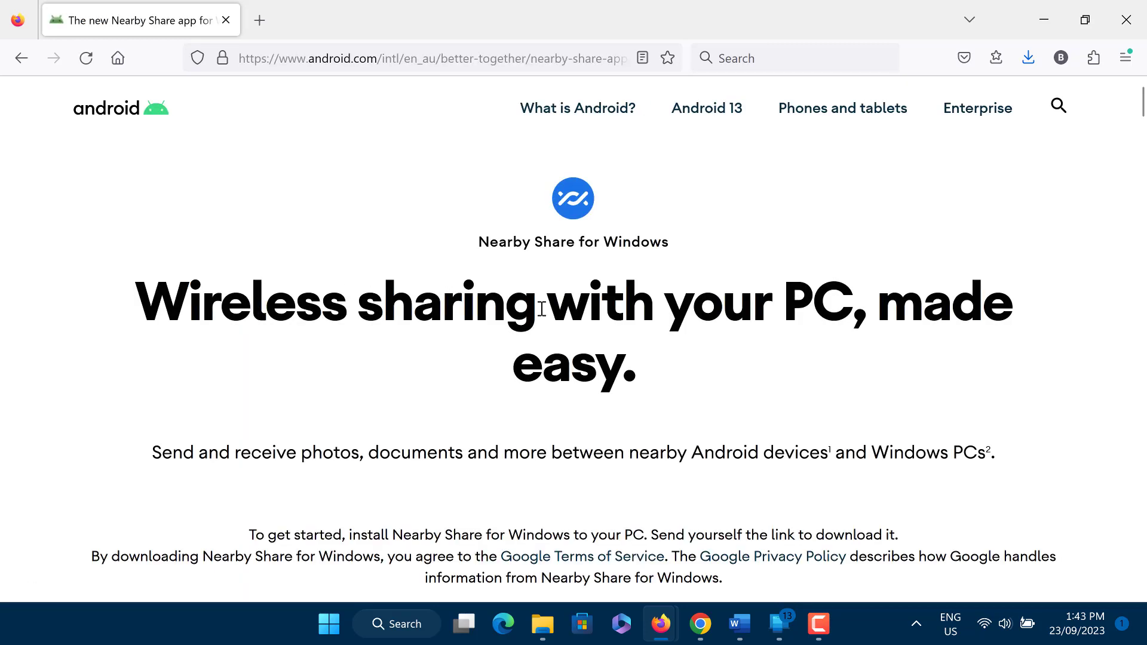
# Step: Download the Nearby Share for Windows installer BetterTogetherSetup.exe via Get started and Start Download
pyautogui.scroll(-3)
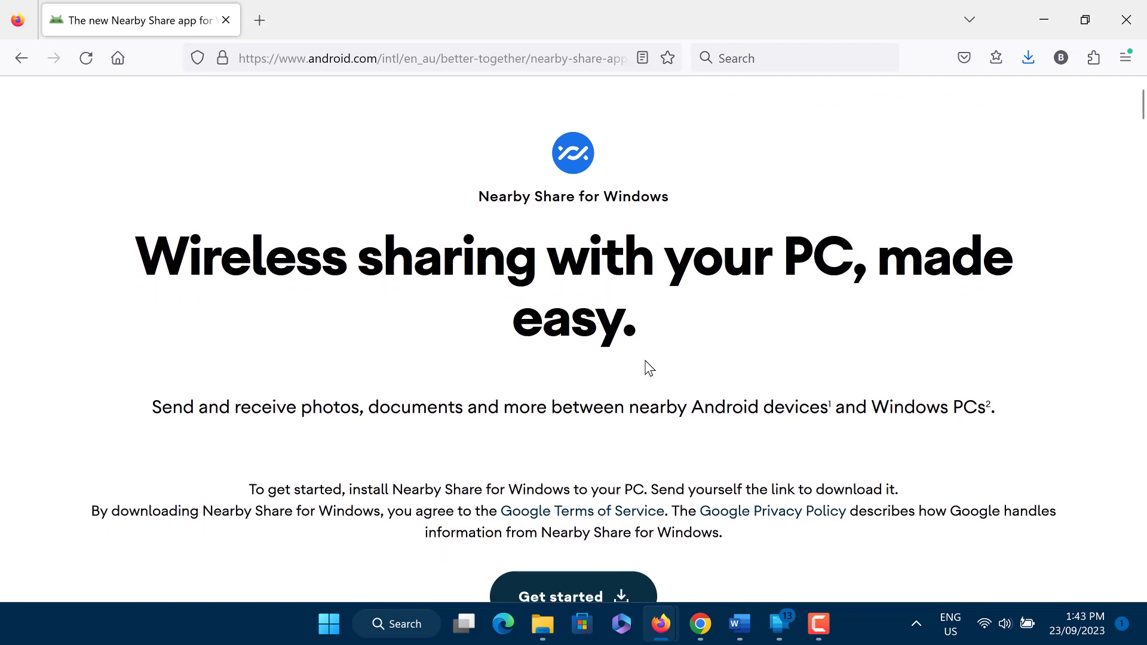
pyautogui.scroll(-3)
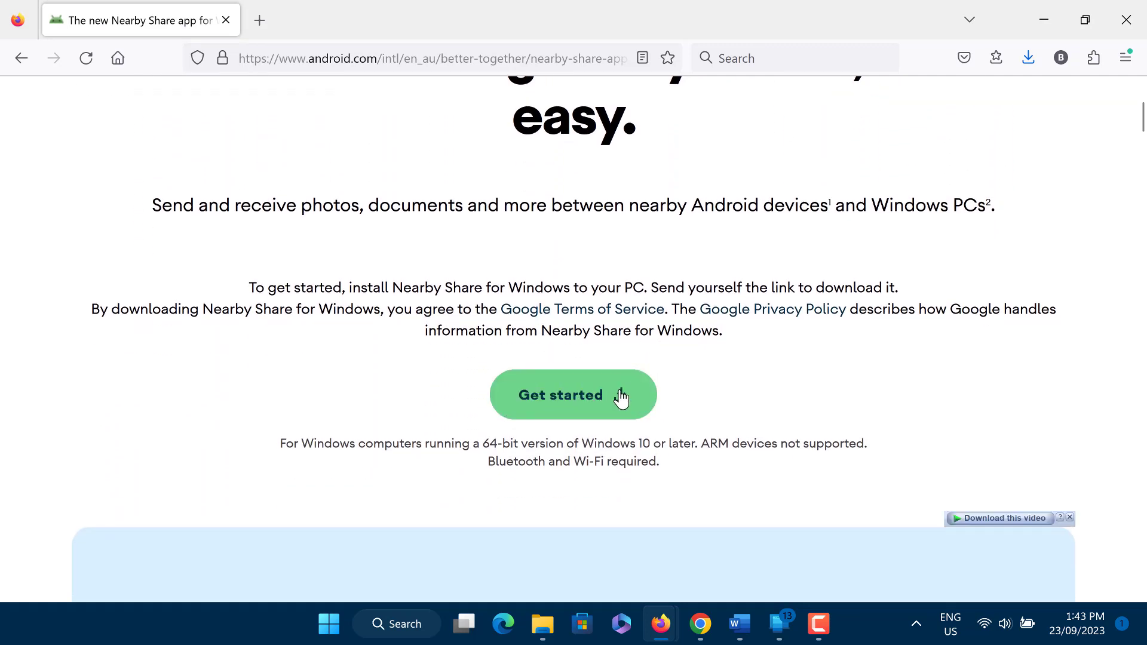
pyautogui.click(573, 394)
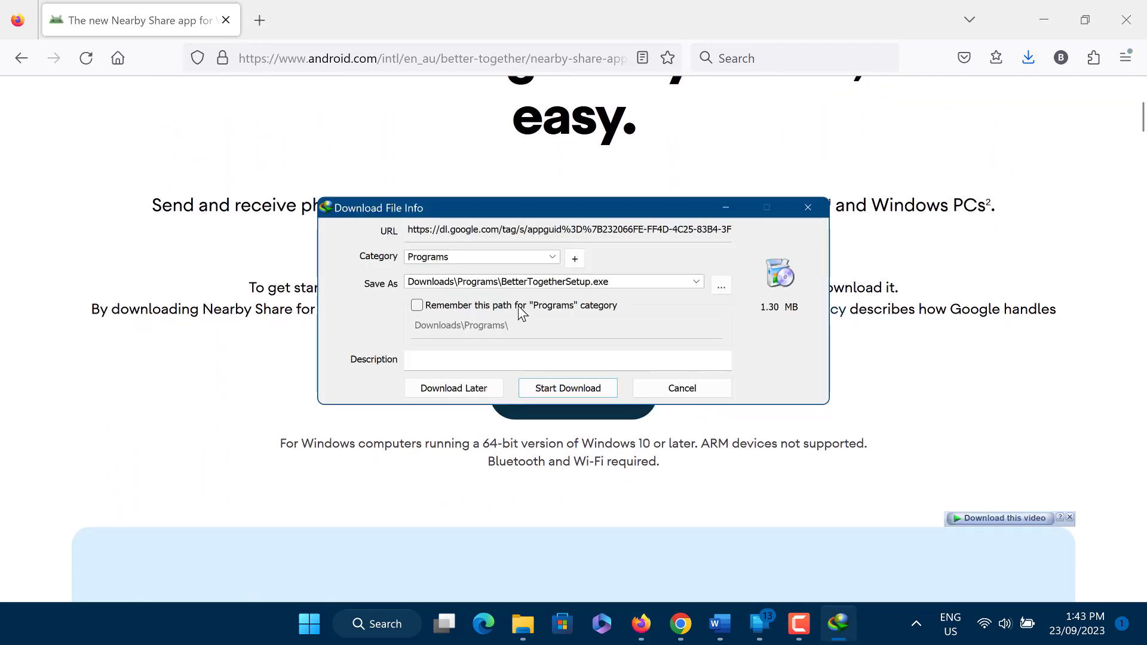
pyautogui.click(567, 387)
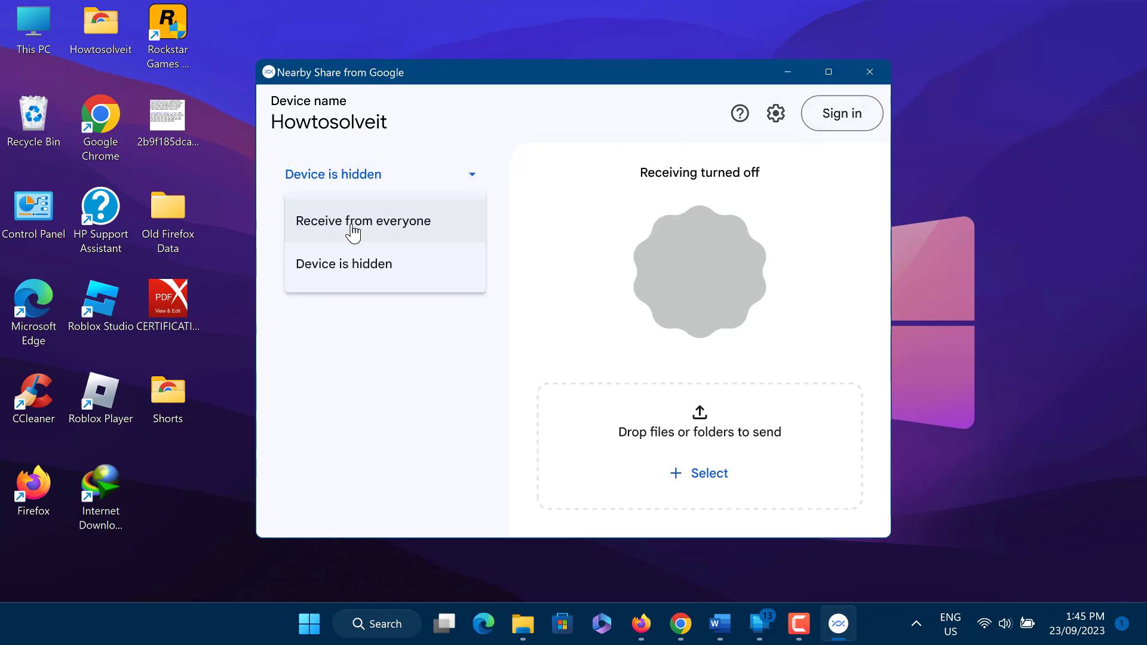
# Step: Set PC visibility to Receive from everyone and move the Nearby Share window to the left
pyautogui.click(362, 221)
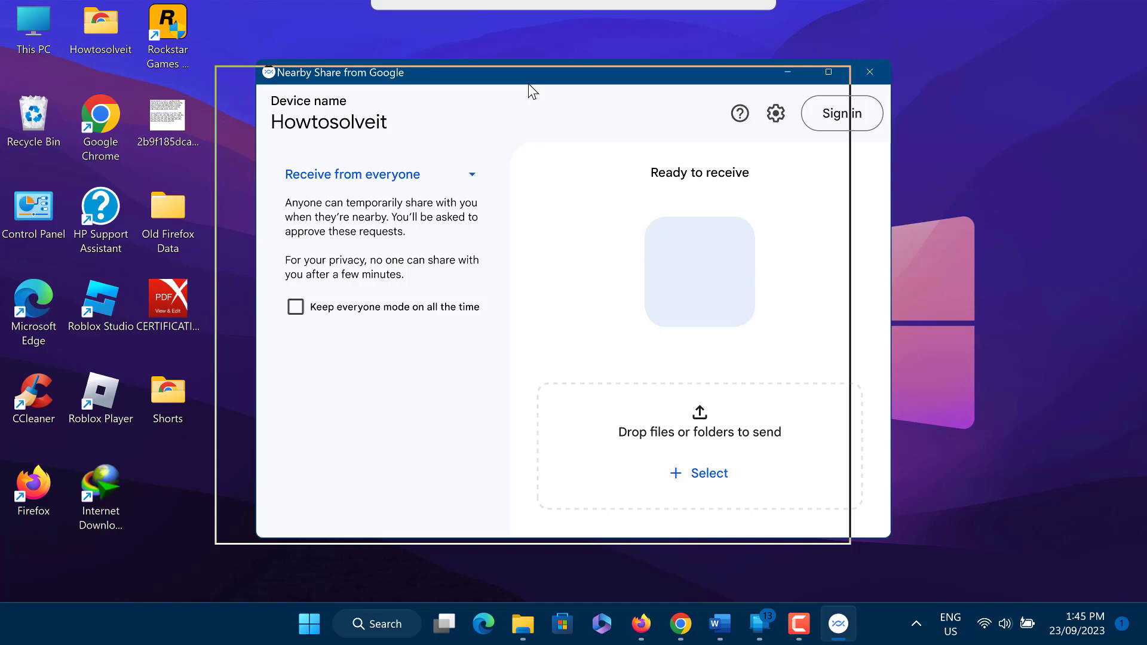
pyautogui.moveTo(533, 73); pyautogui.dragTo(409, 68)
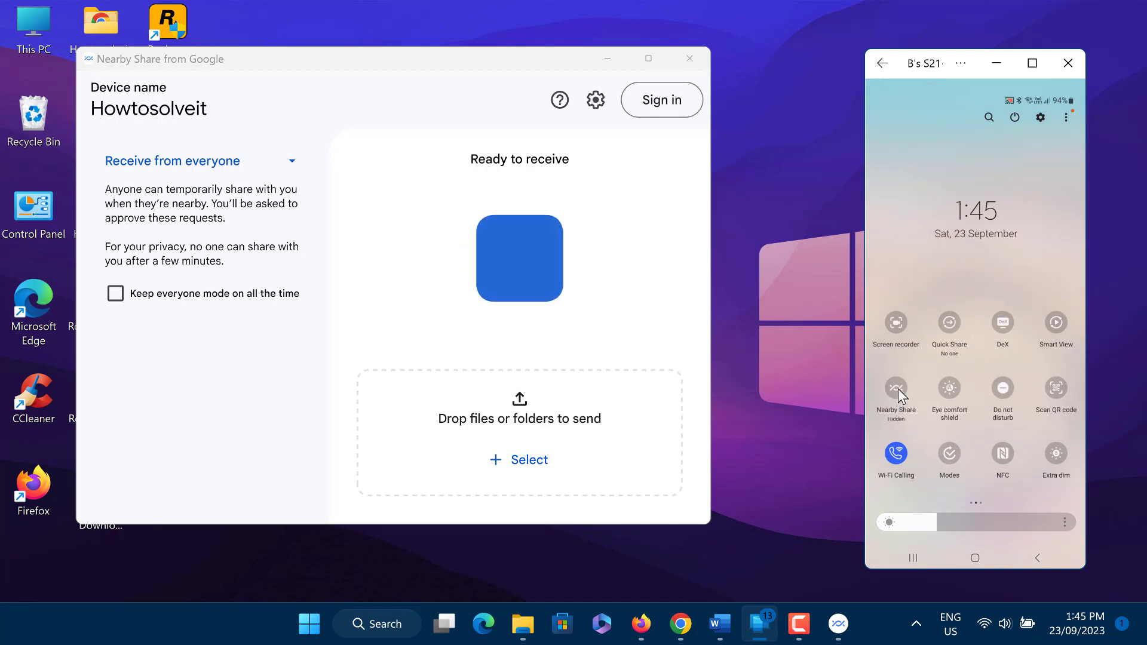
# Step: Turn on the phone's Nearby Share visibility to Everyone and confirm with Done
pyautogui.click(896, 390)
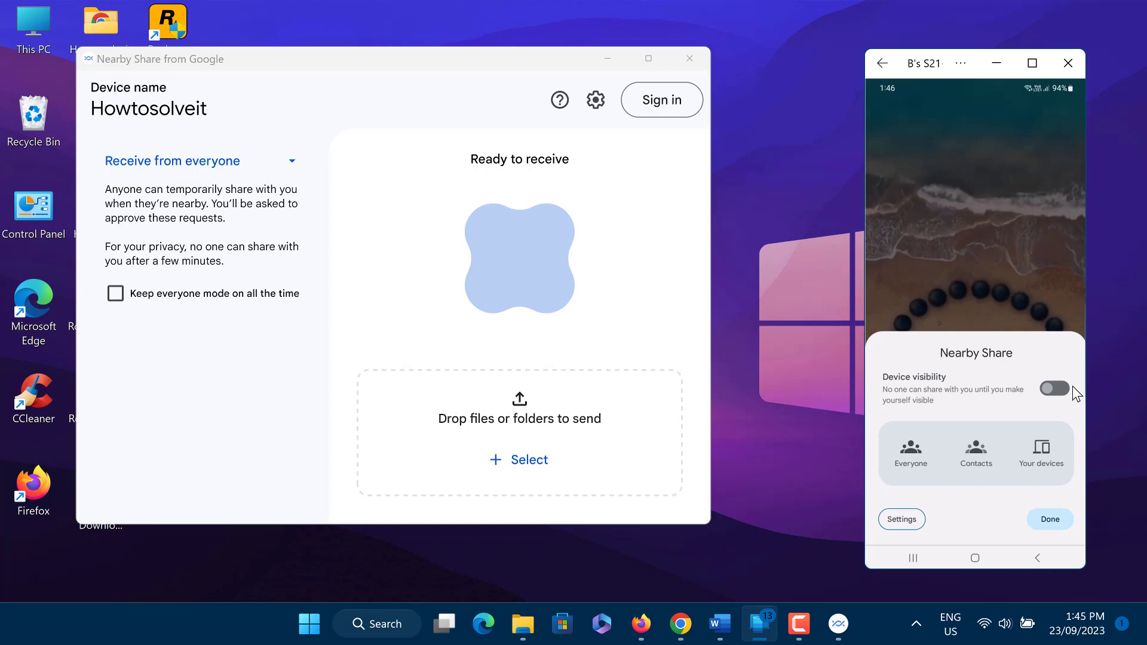
pyautogui.click(1054, 389)
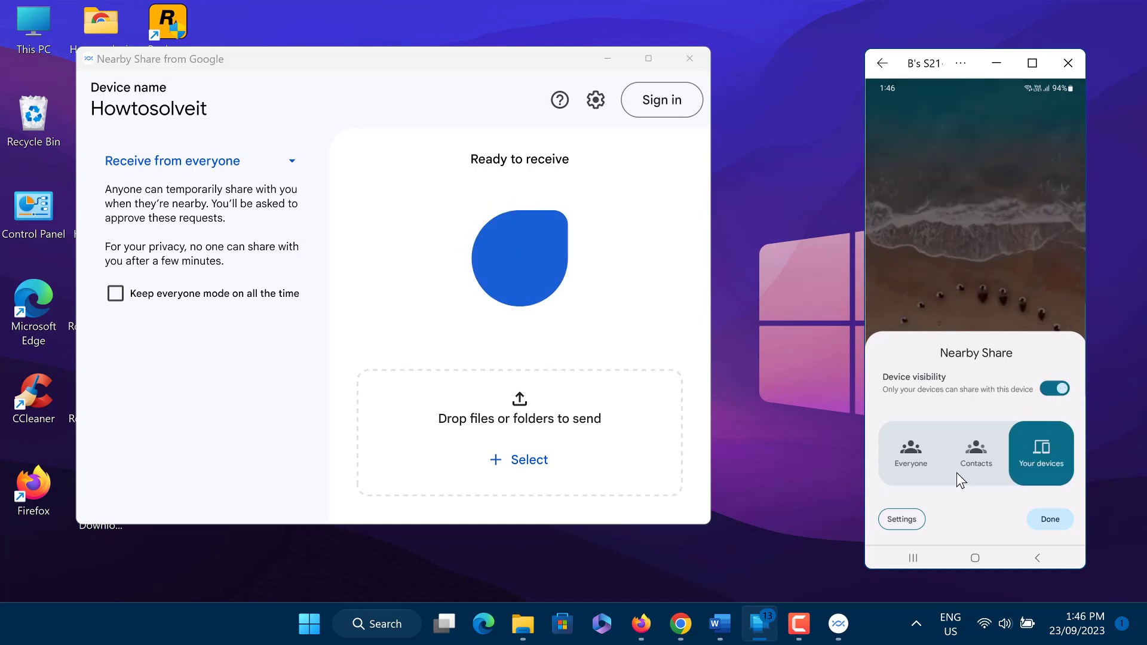
pyautogui.click(911, 453)
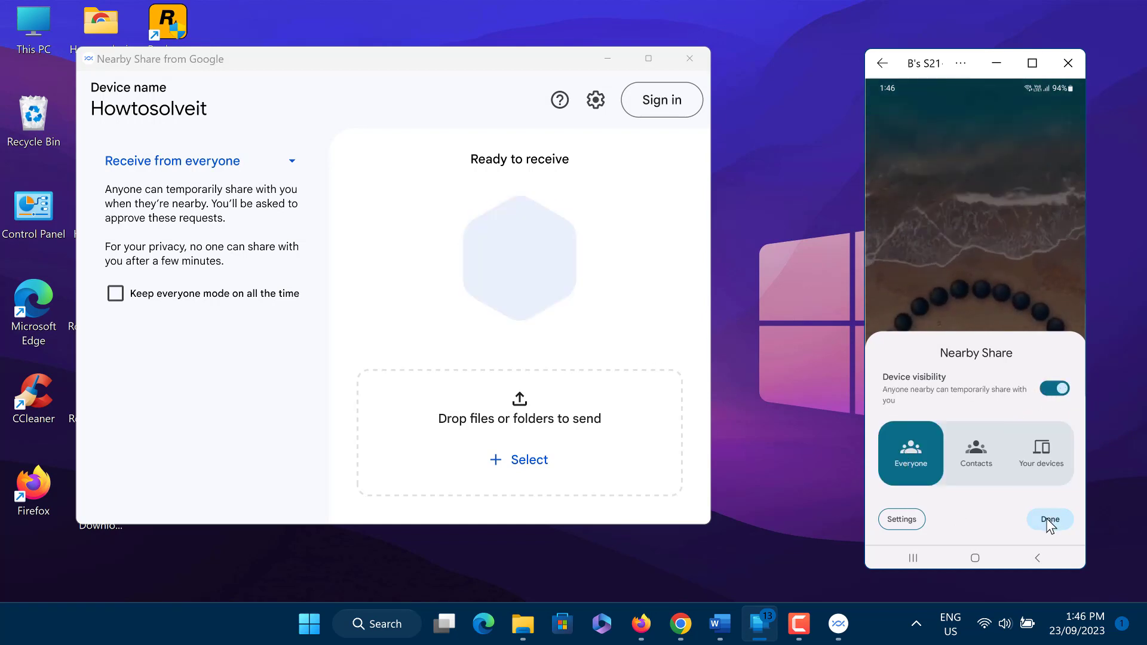
pyautogui.click(1049, 518)
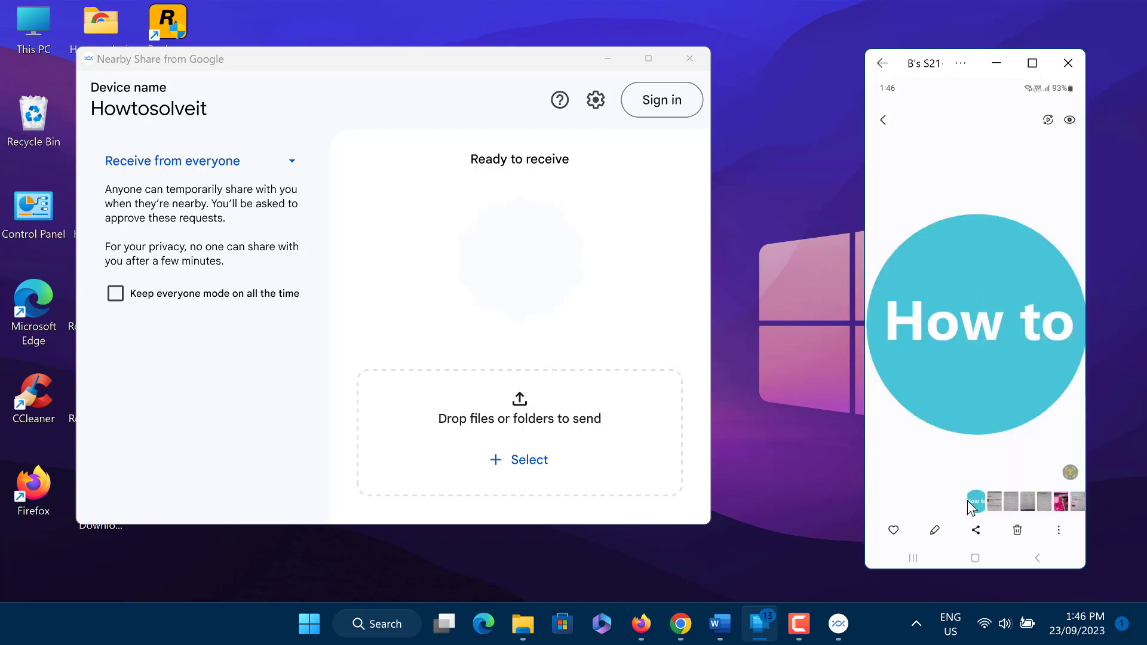
# Step: Share the How to image from the phone via Nearby Share to the Howtosolveit PC
pyautogui.click(975, 530)
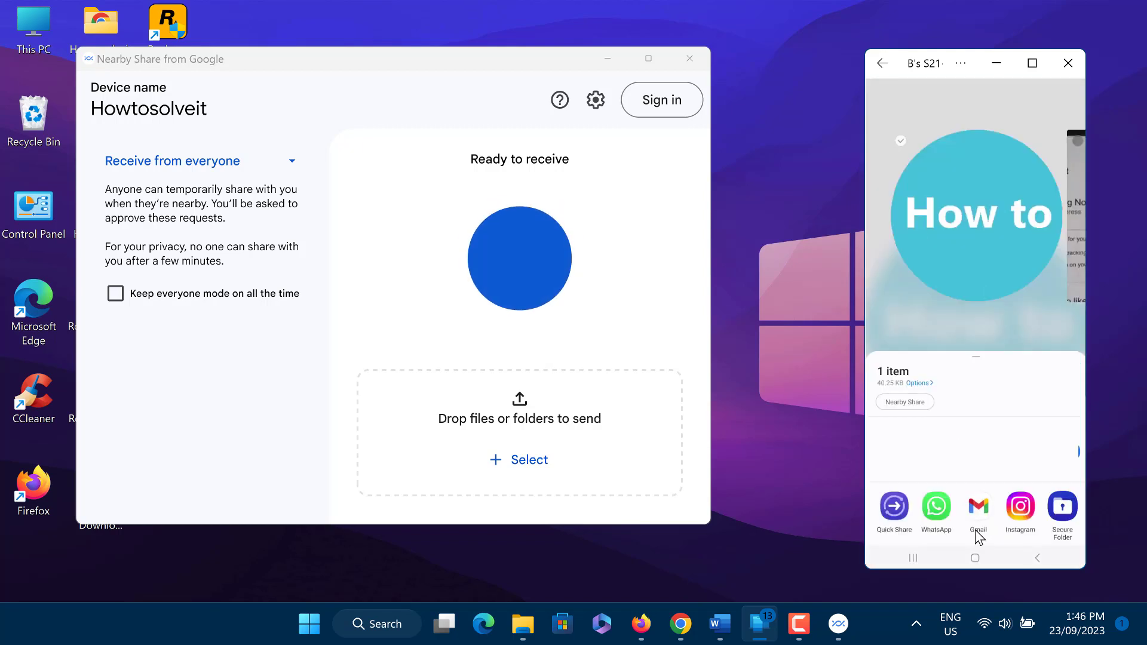
pyautogui.click(904, 401)
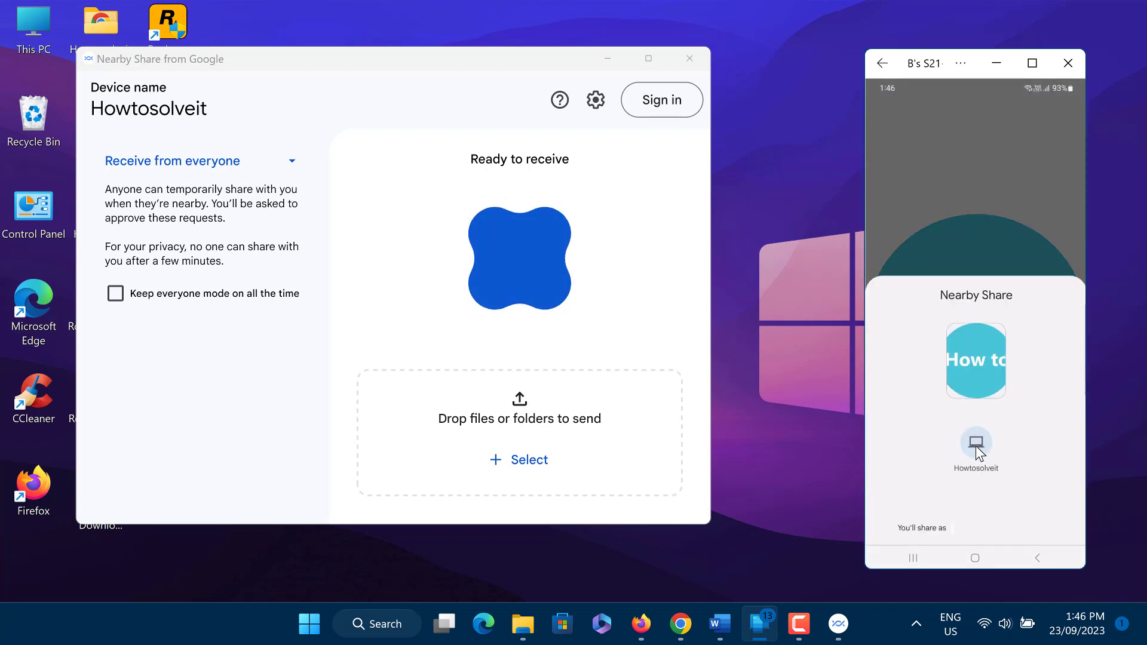
pyautogui.click(975, 442)
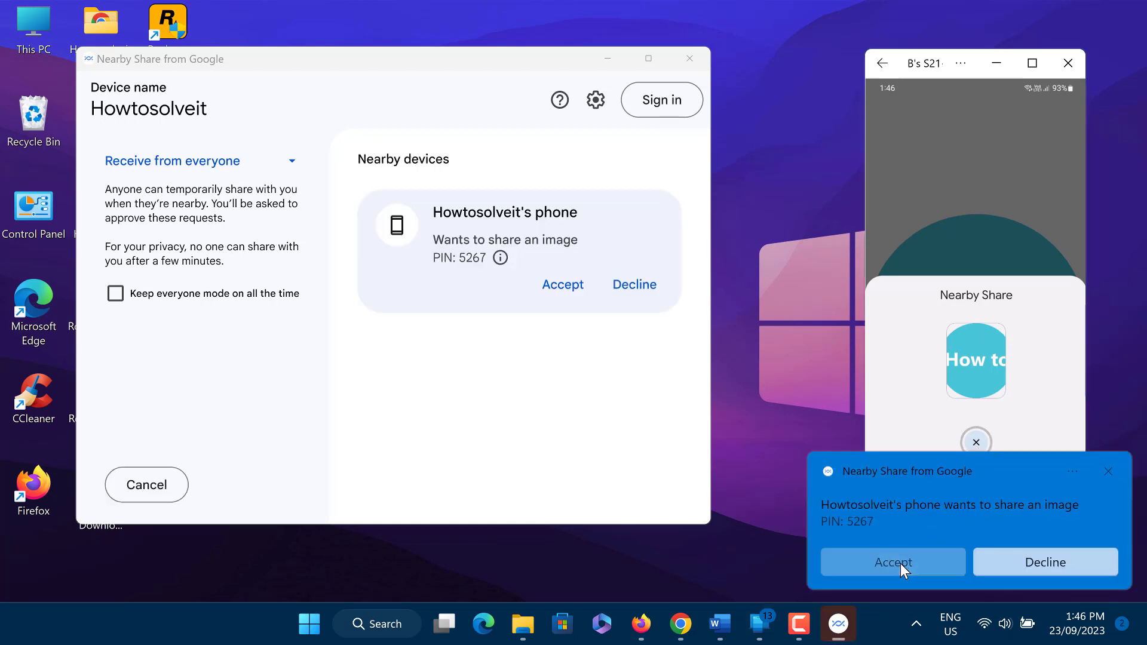
# Step: Accept the incoming How to image into Downloads, view it in Photos, then close Photos
pyautogui.click(894, 561)
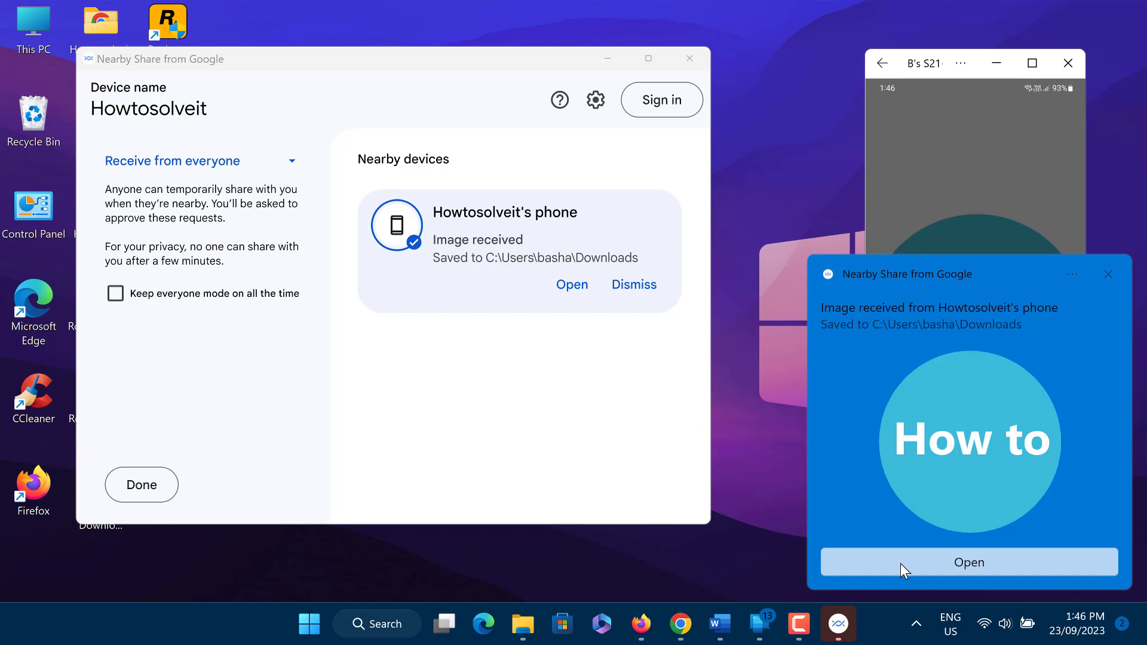
pyautogui.moveTo(1109, 280)
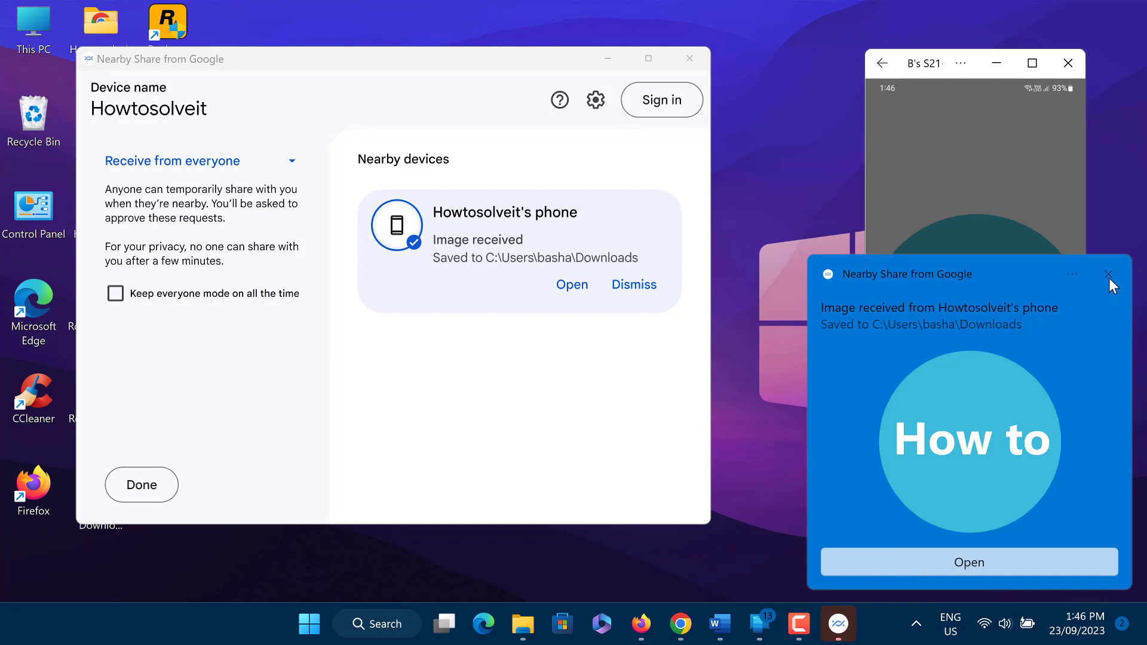
pyautogui.click(1109, 275)
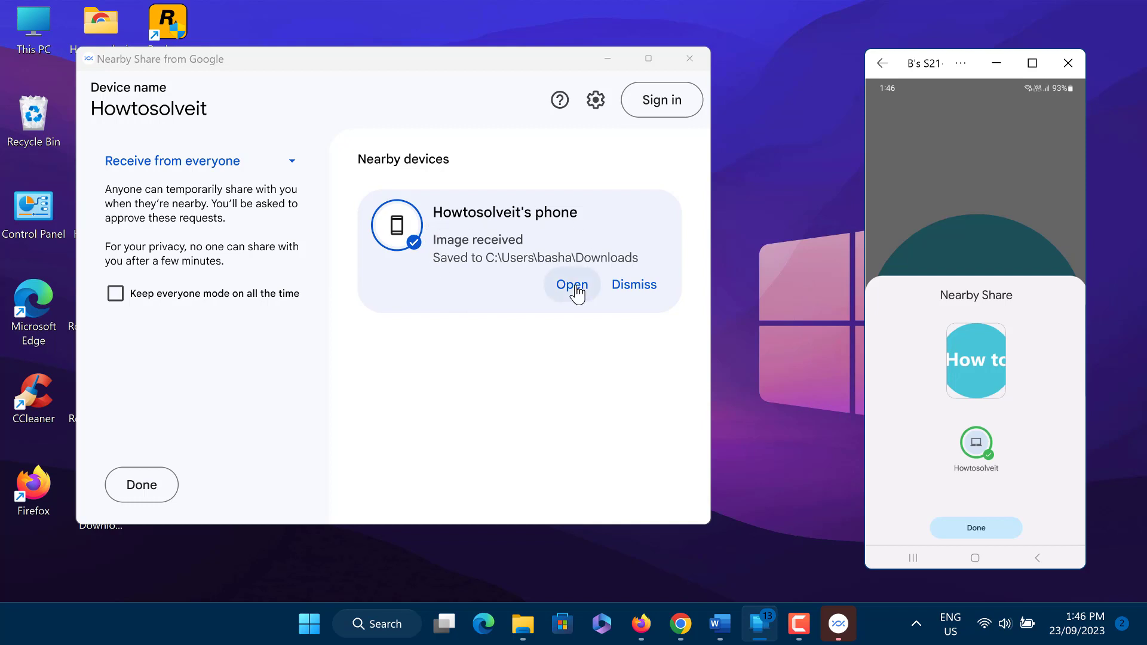
pyautogui.click(571, 284)
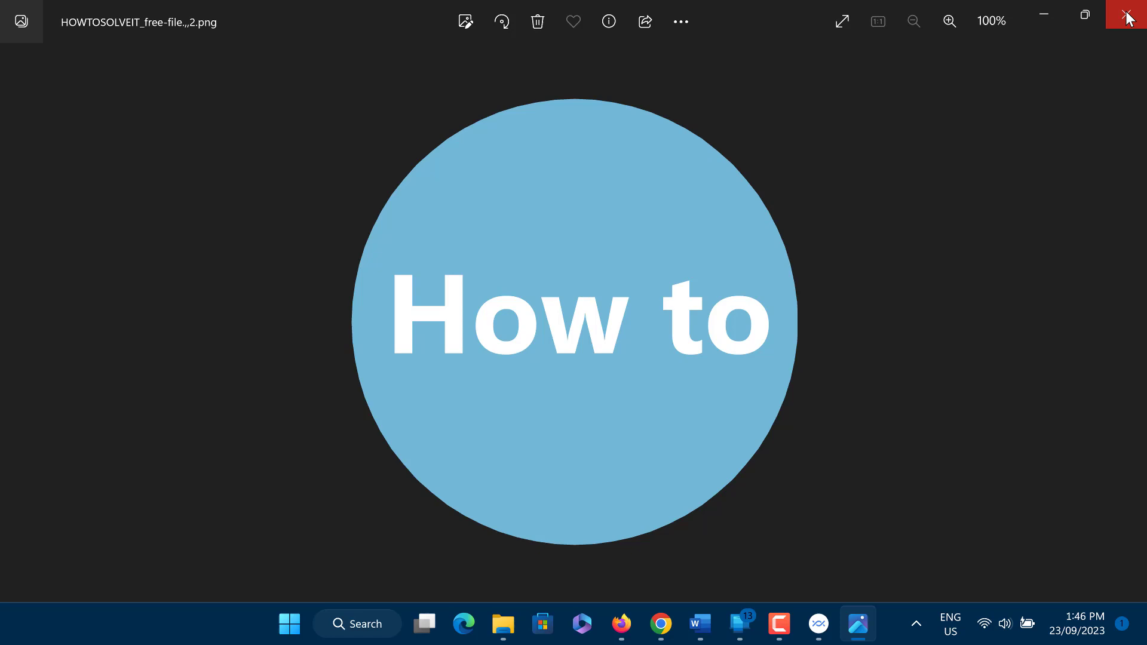
pyautogui.click(1130, 16)
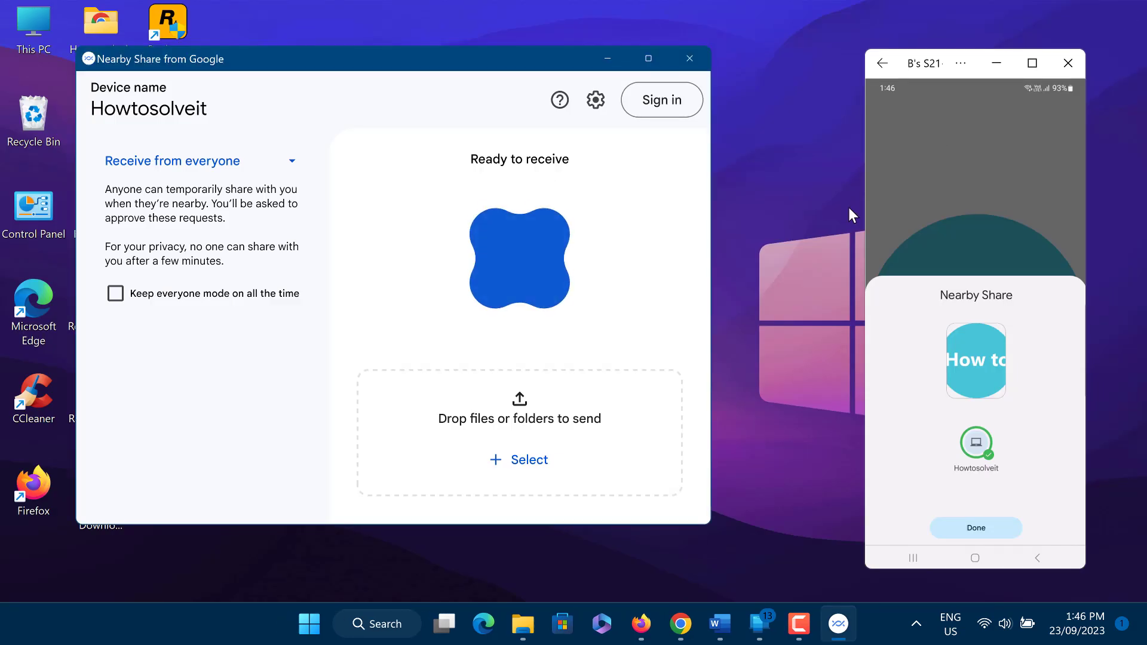
# Step: Select the HOWTOSOLVEIT PNG from Downloads as the file to send
pyautogui.click(518, 458)
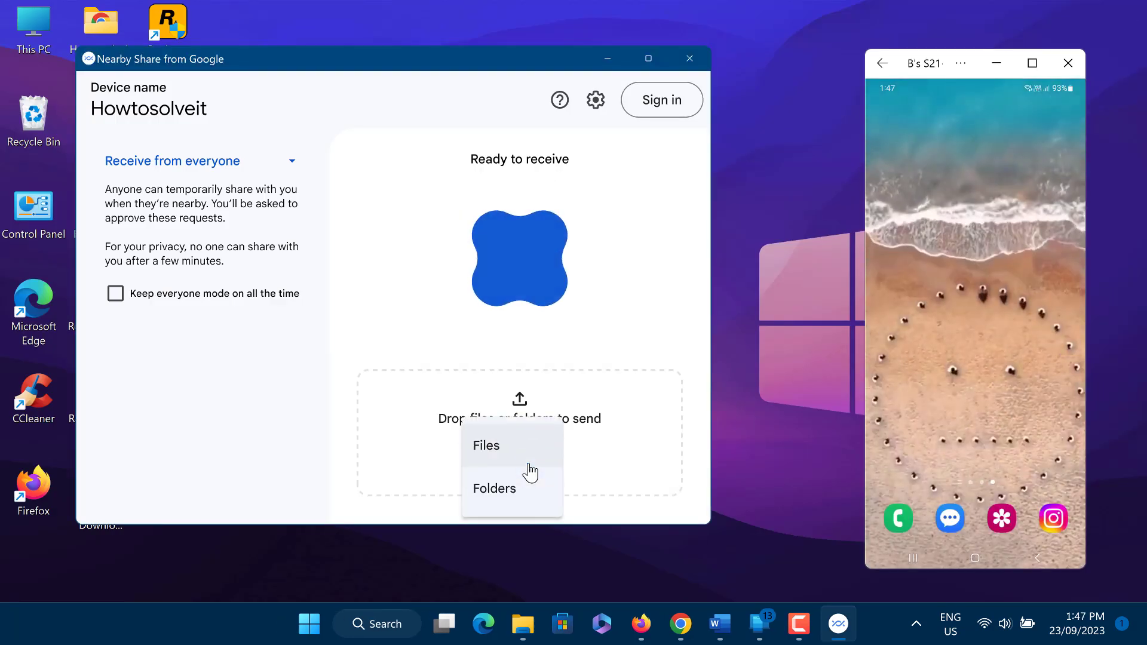
pyautogui.click(485, 445)
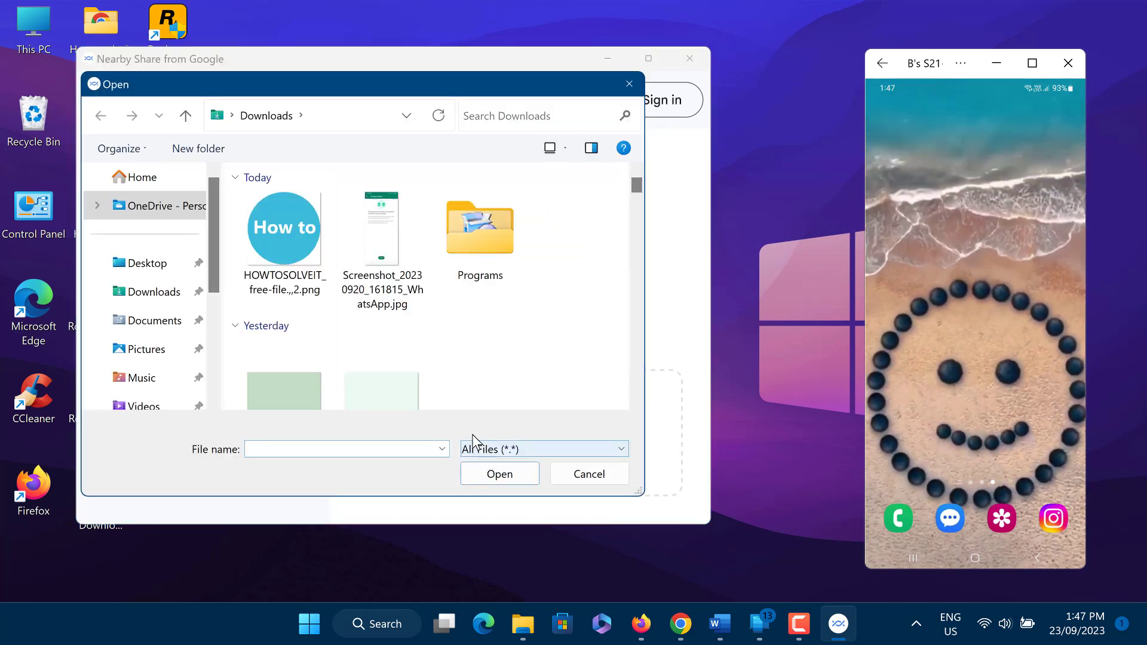
pyautogui.click(284, 228)
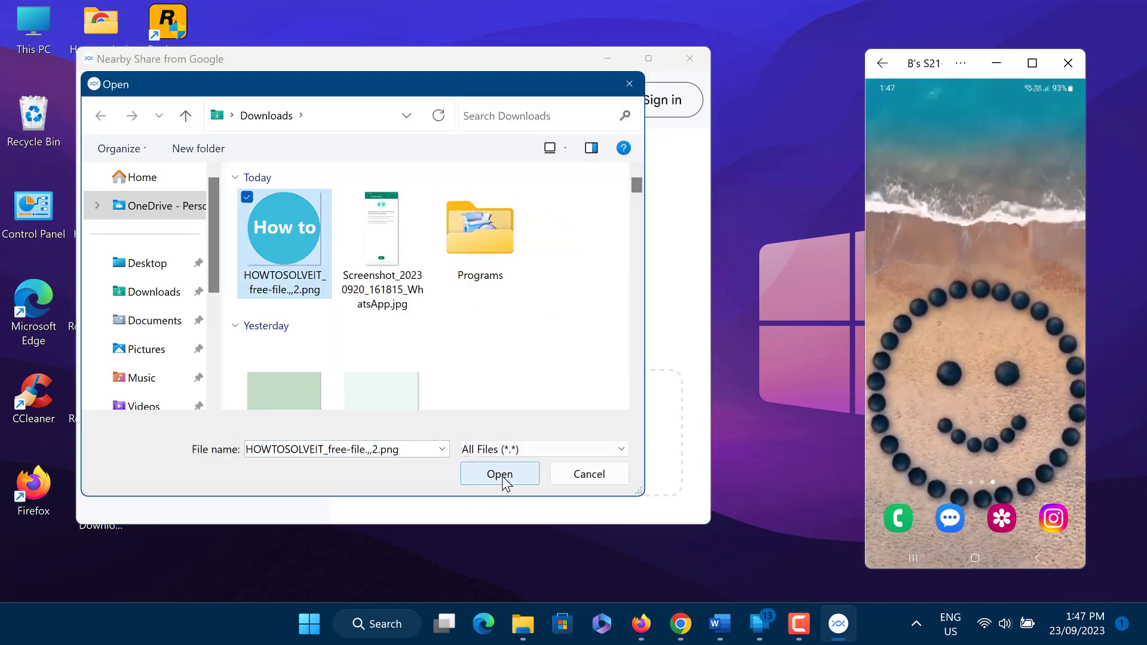
pyautogui.click(500, 473)
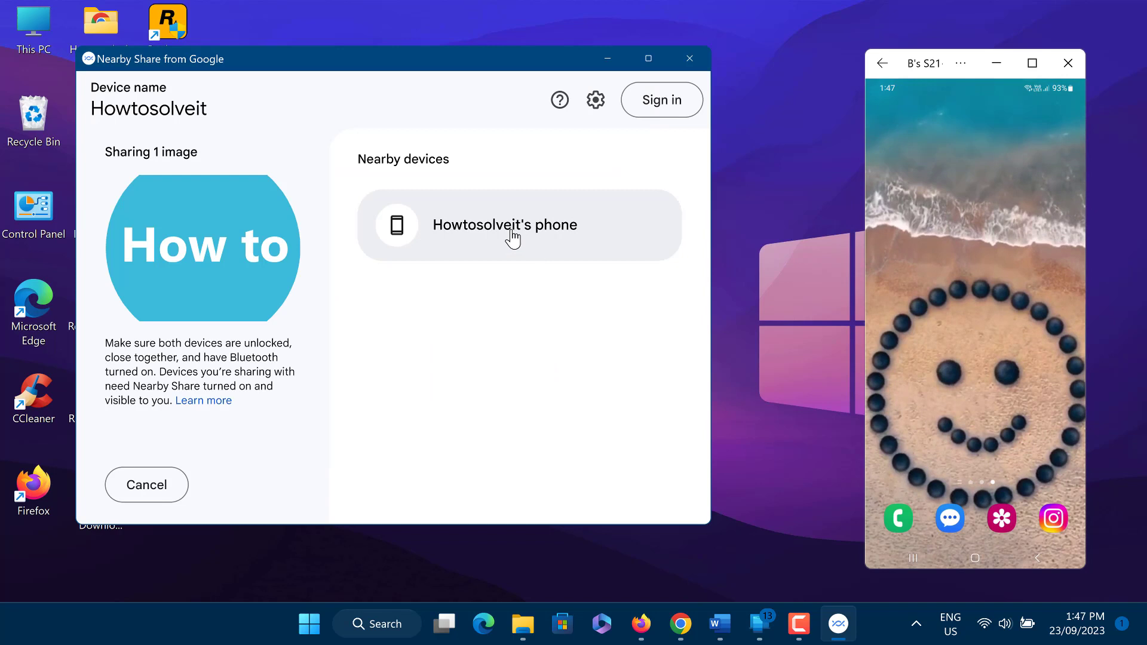
pyautogui.click(513, 230)
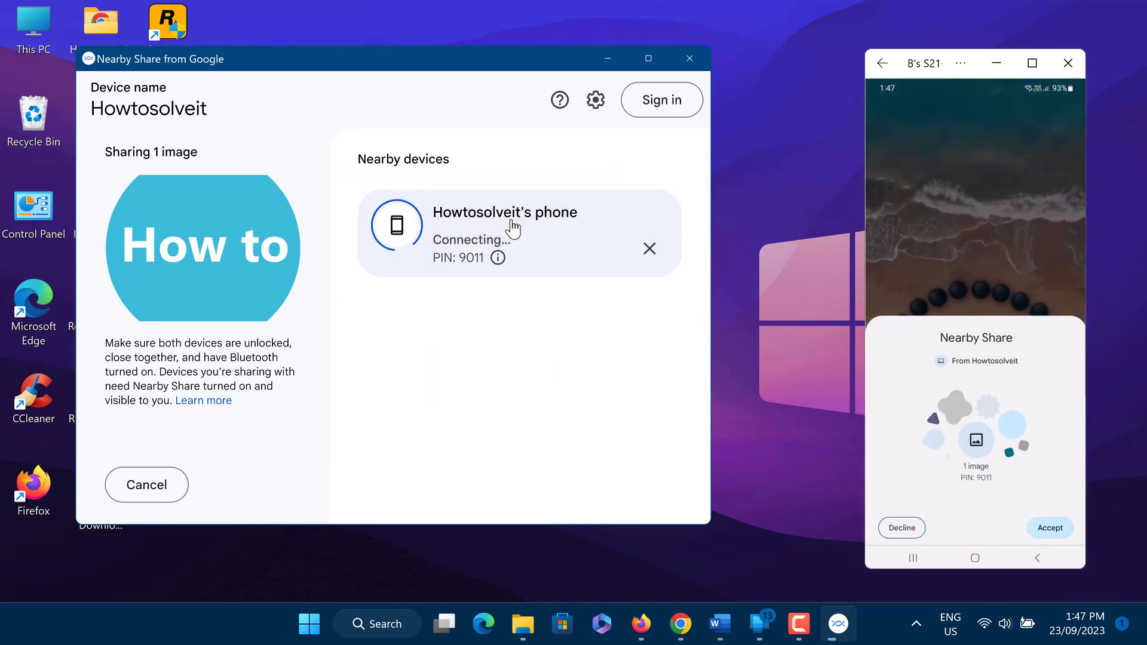
pyautogui.click(1051, 528)
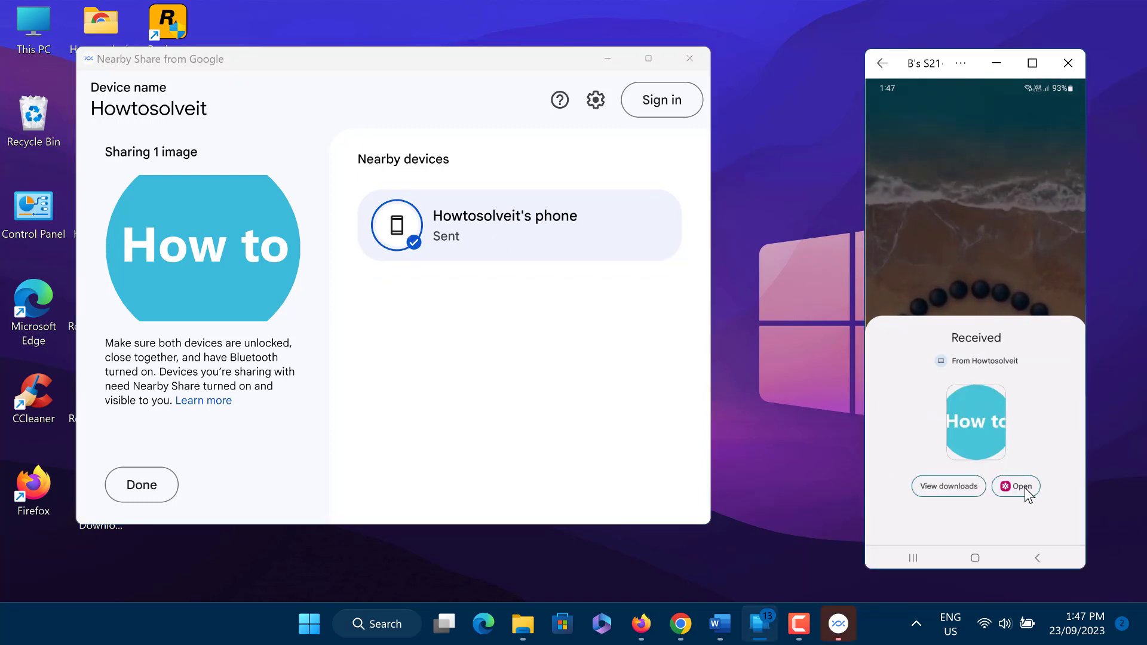
pyautogui.click(1016, 486)
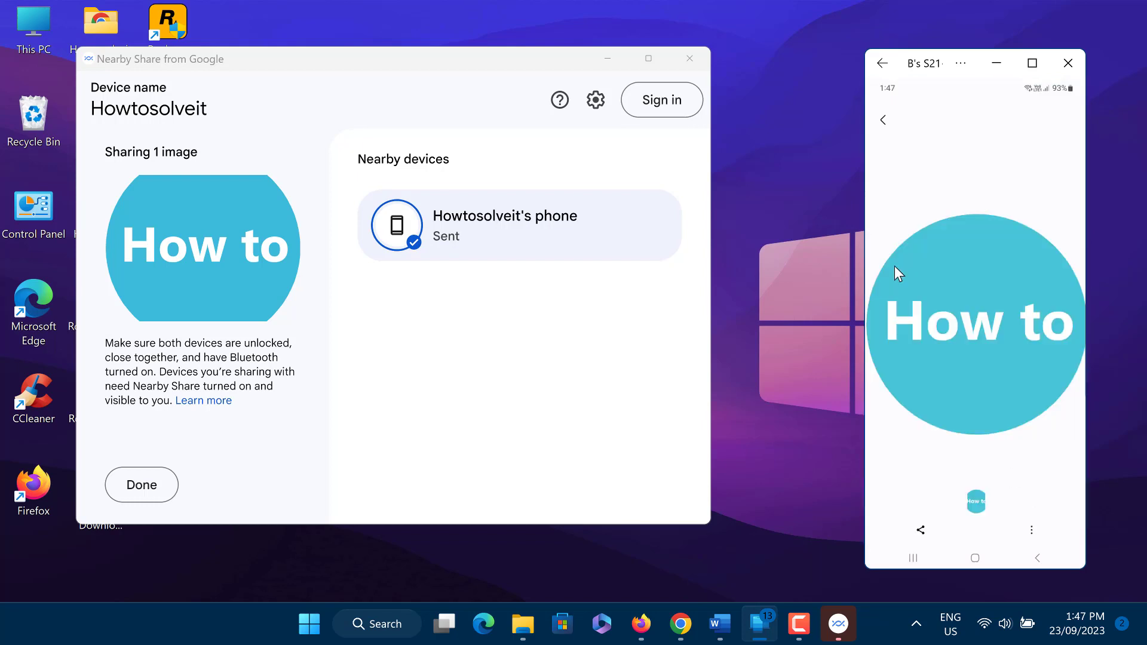
pyautogui.moveTo(339, 272)
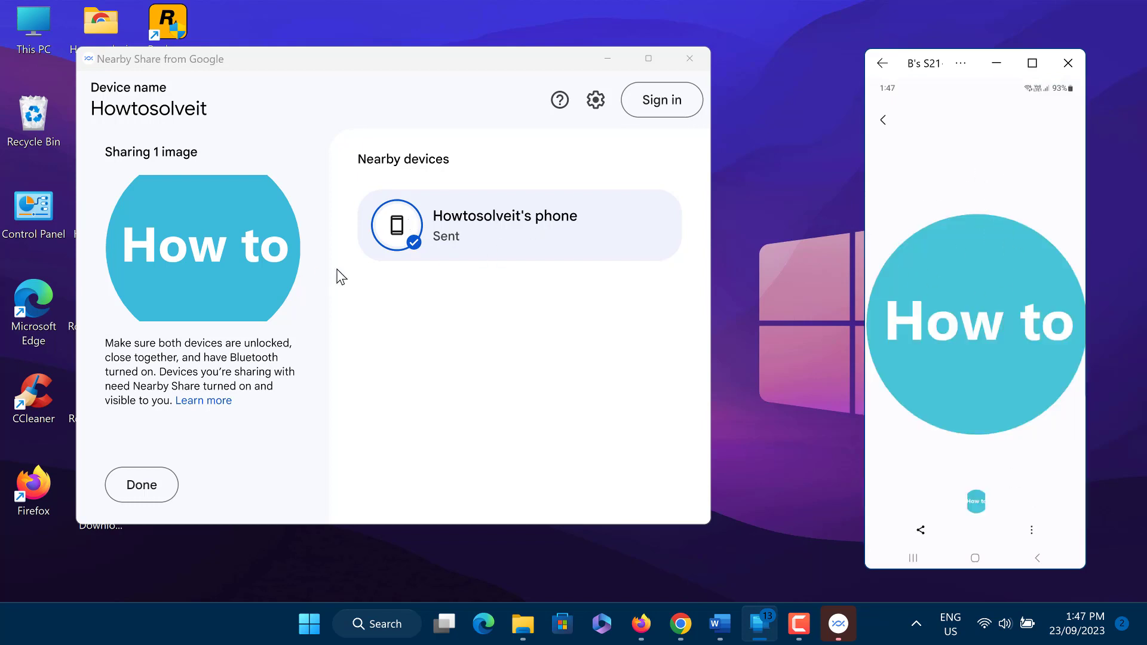
pyautogui.moveTo(730, 399)
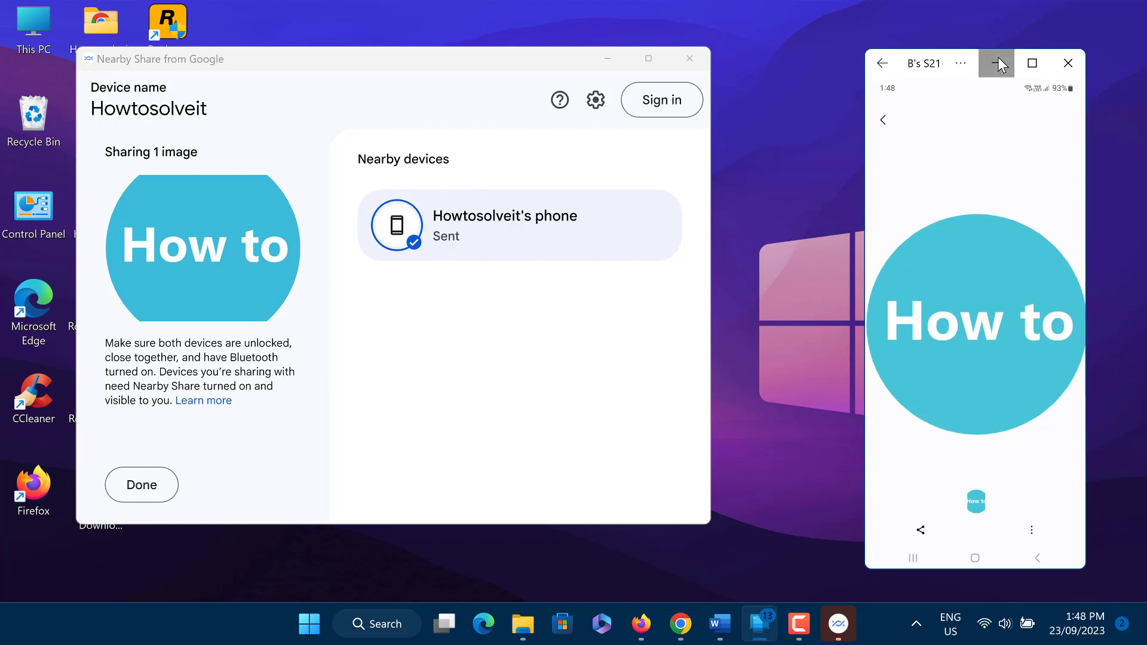
pyautogui.click(996, 62)
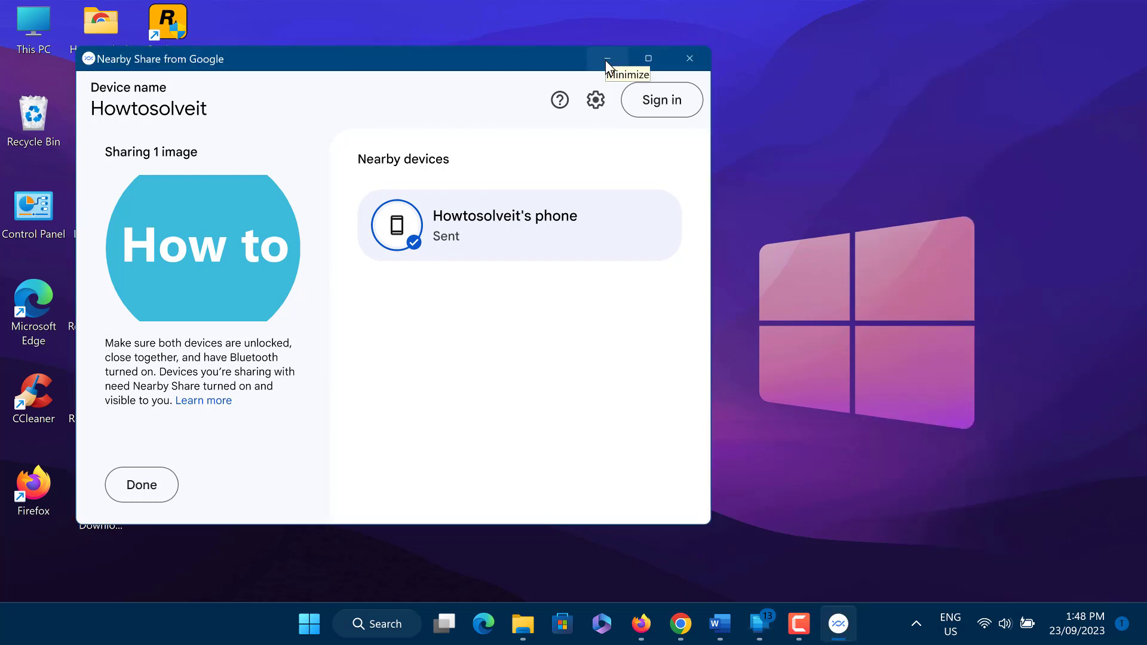